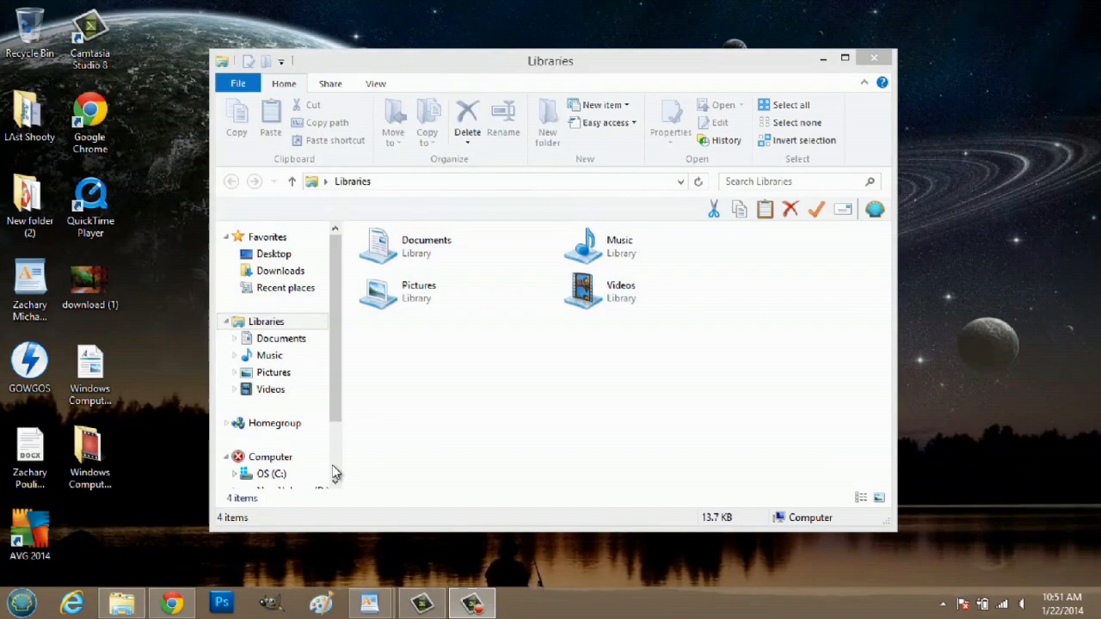
Show the computer's drives and call up Properties for the OS (C:) drive.
click(270, 458)
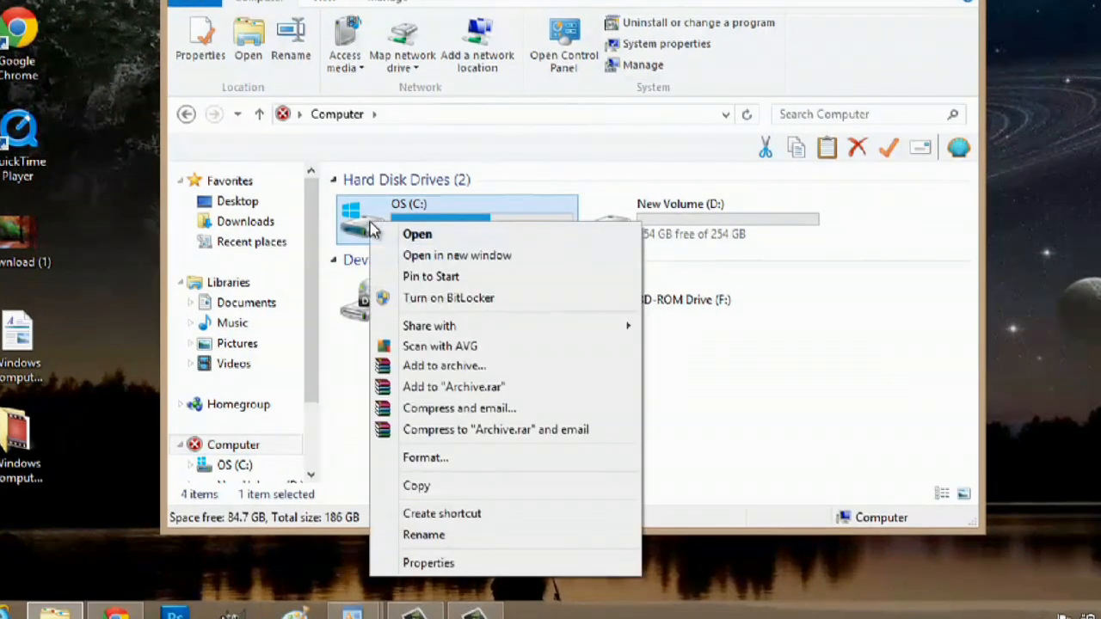
click(428, 563)
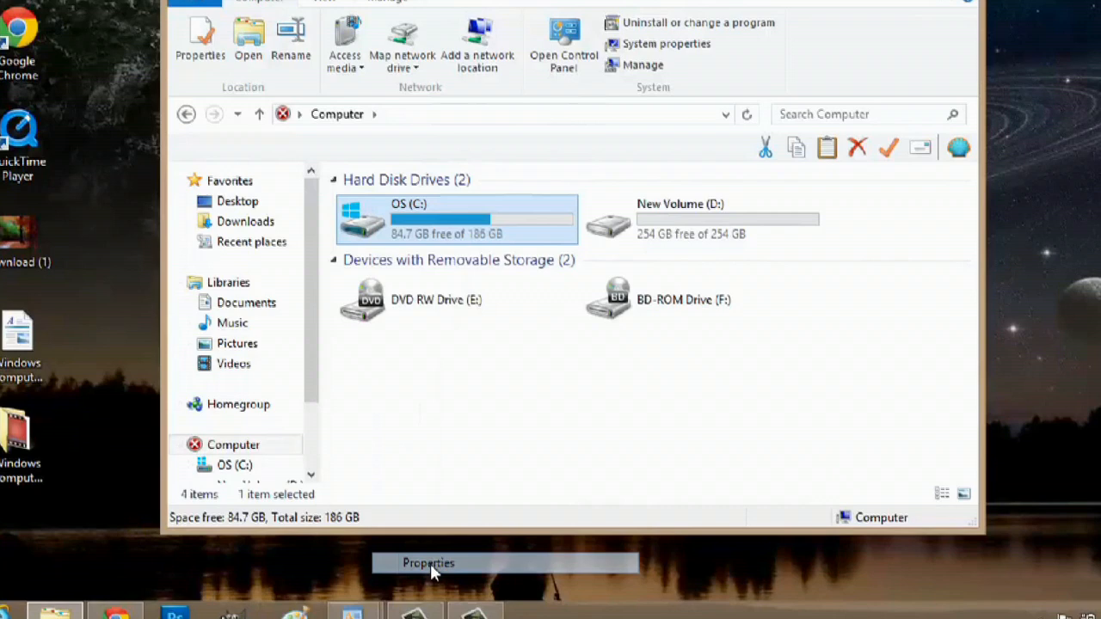
Switch the OS (C:) Properties dialog to its Tools page with error-checking and optimization.
click(428, 562)
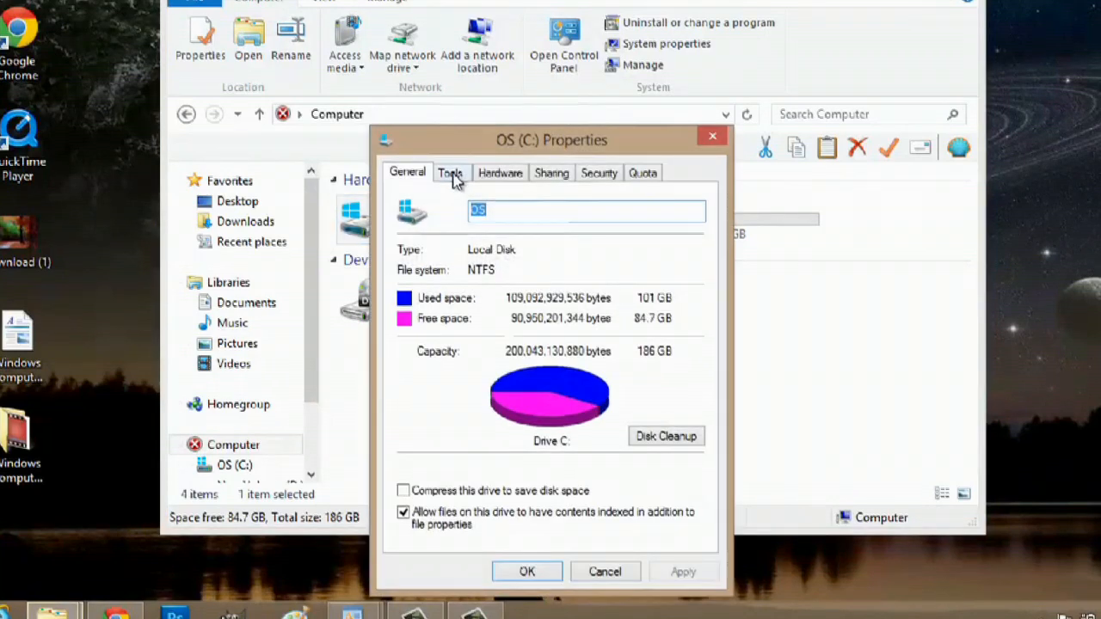
click(451, 172)
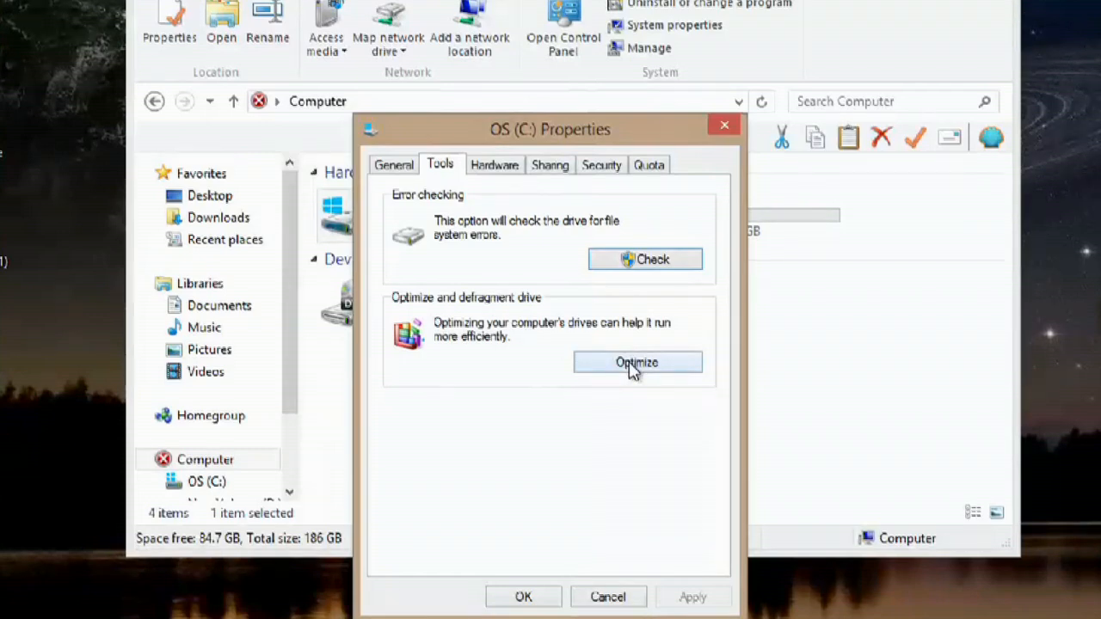
Launch Optimize Drives, listing OS (C:) and New Volume (D:) at 0% fragmented.
click(636, 361)
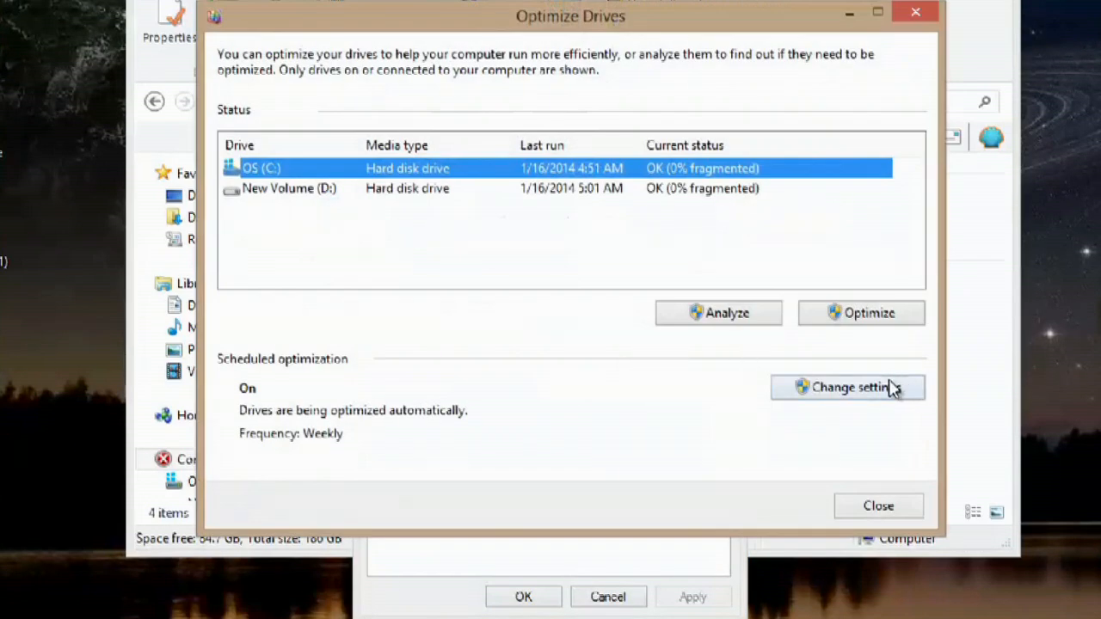
mouse_move(812, 335)
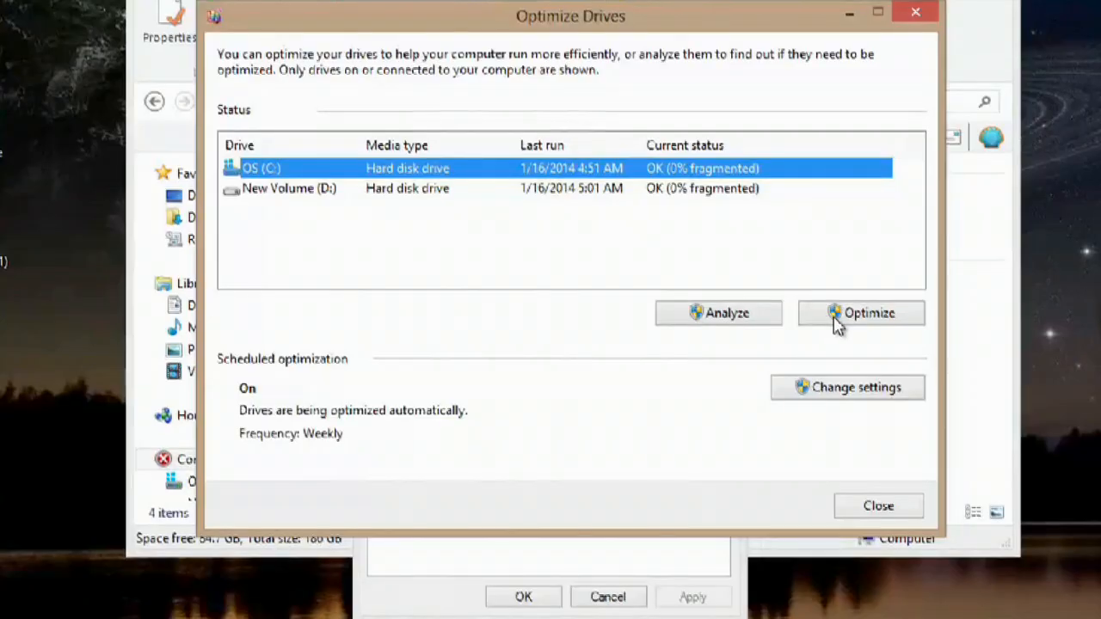
Start analysis and defragmentation of the selected OS (C:) drive.
click(860, 313)
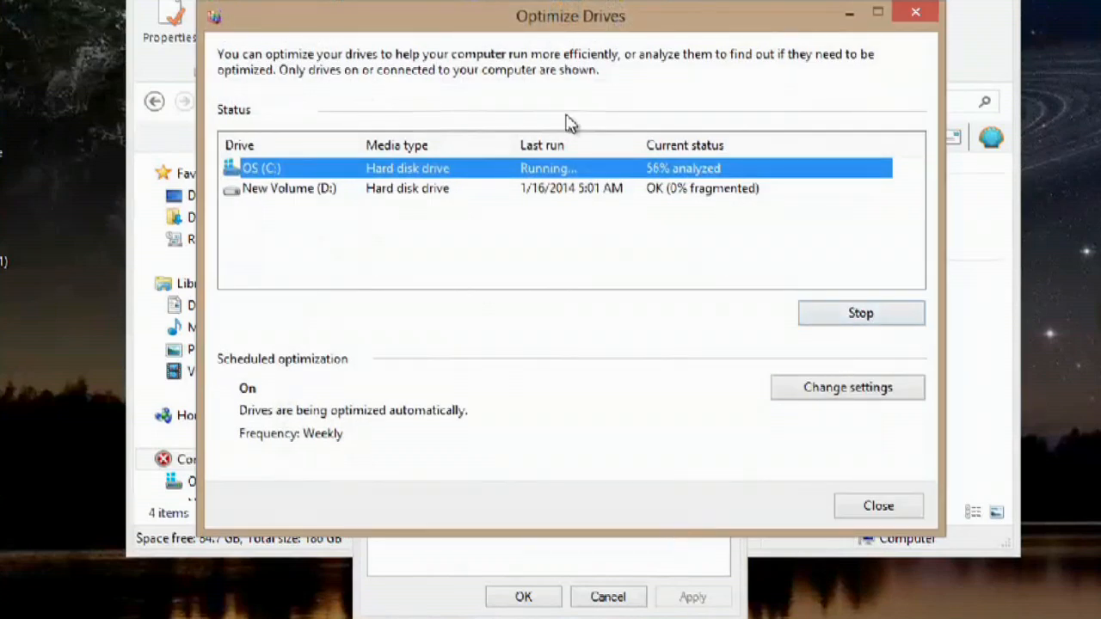
mouse_move(798, 207)
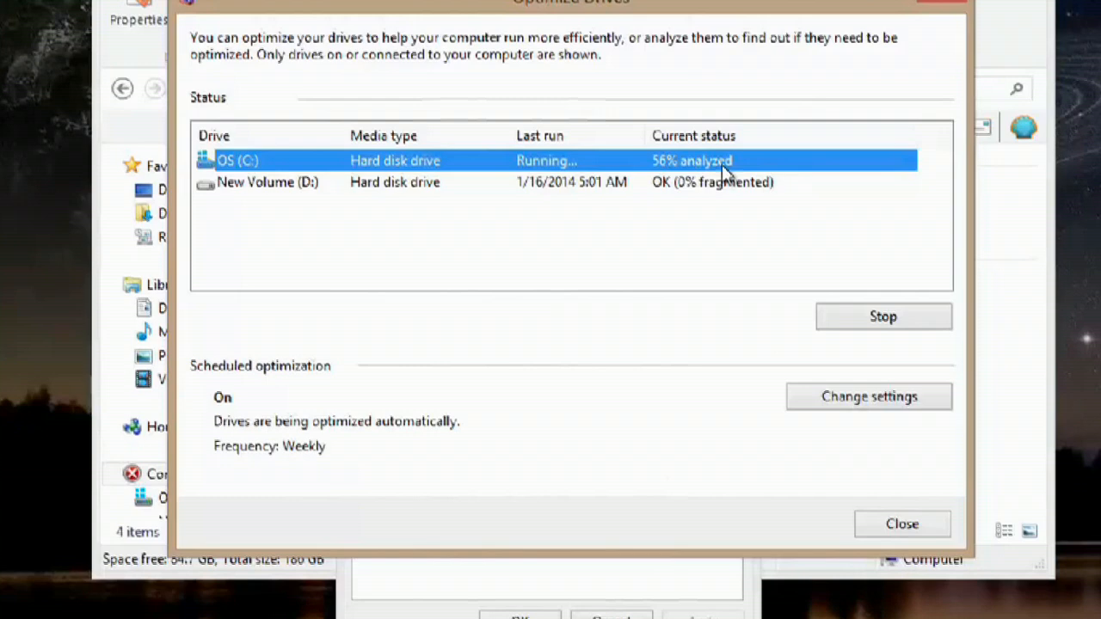
mouse_move(781, 191)
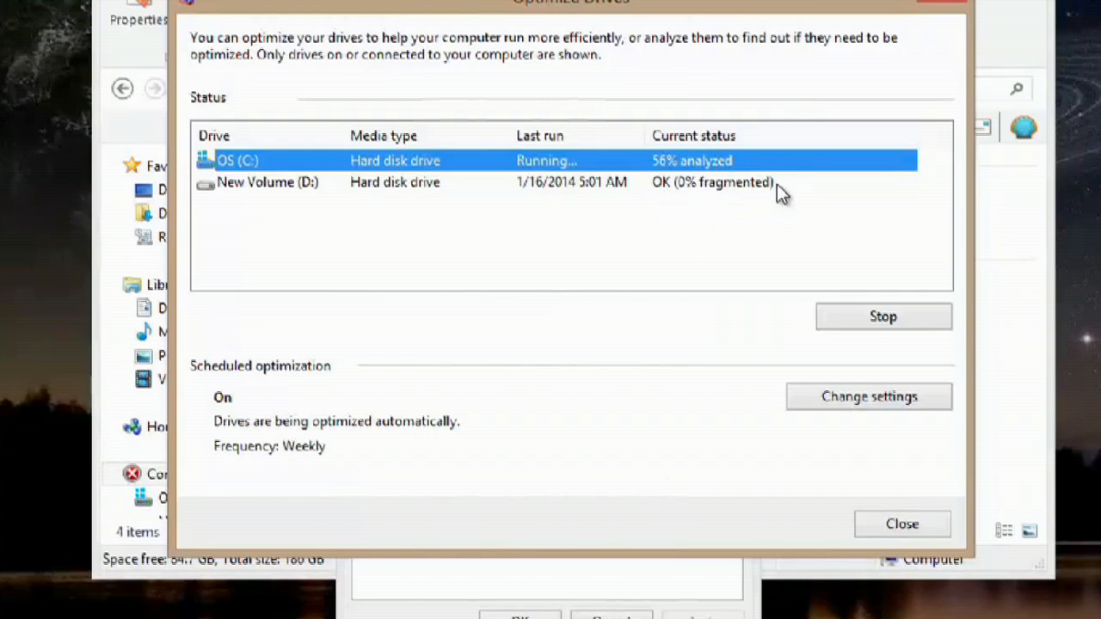